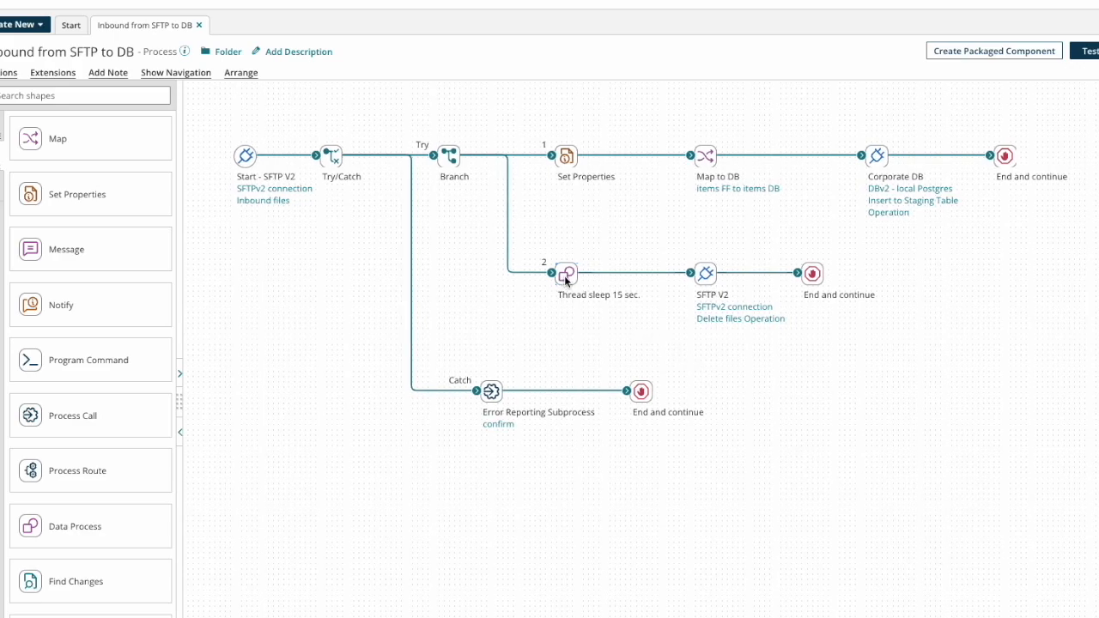
# Step: Open the Thread sleep 15 sec. step to review its custom scripting setup
pyautogui.doubleClick(566, 273)
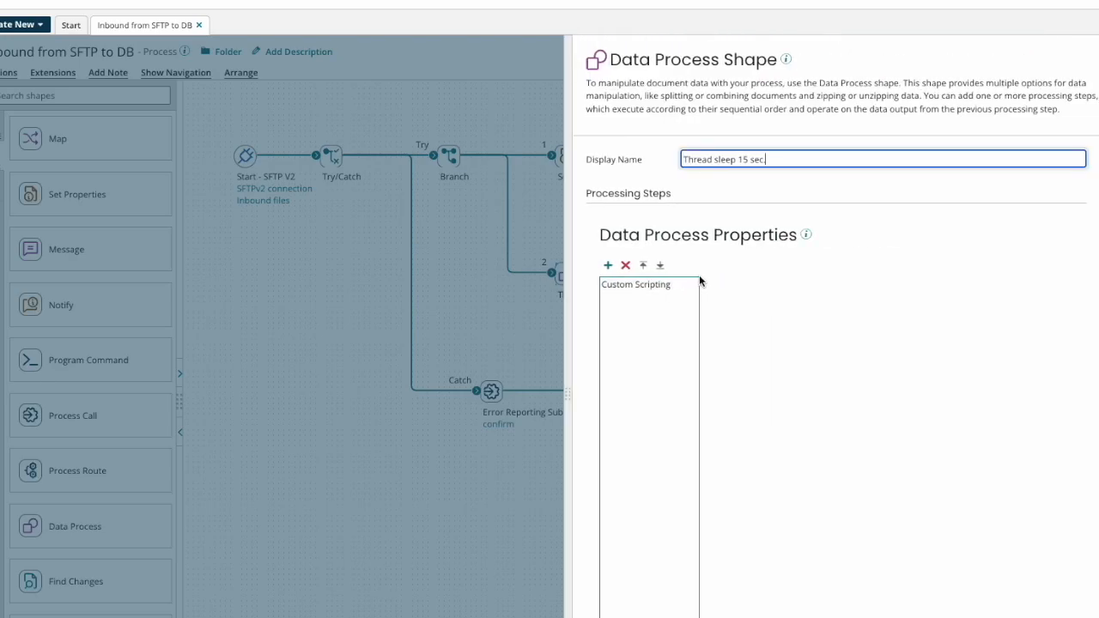
pyautogui.click(635, 285)
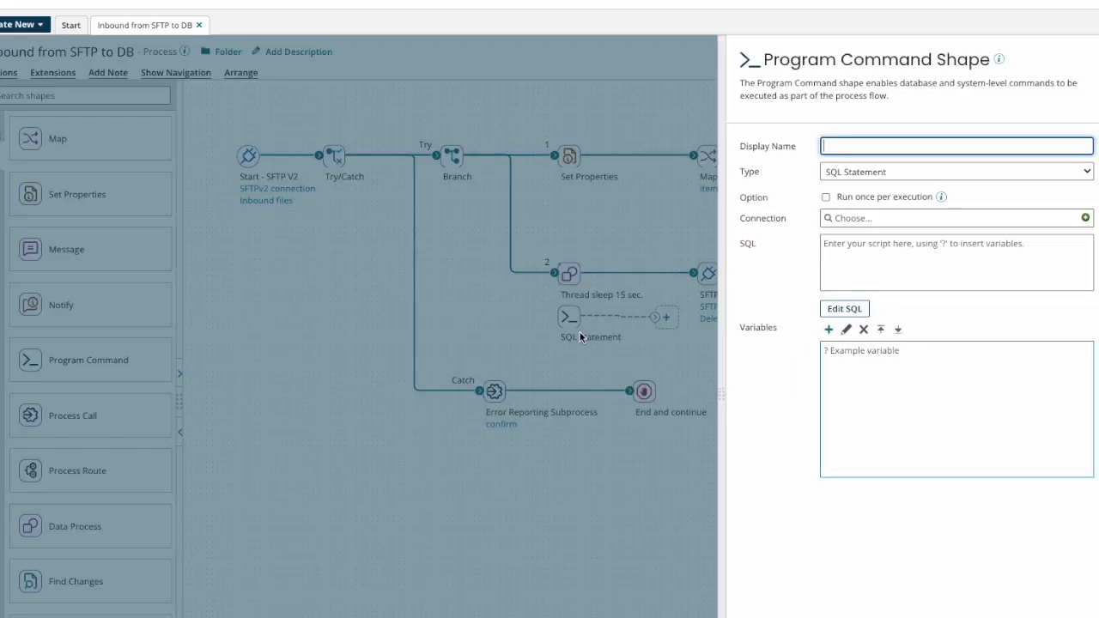
# Step: Set the Program Command type to System Command and focus the Command field
pyautogui.click(956, 171)
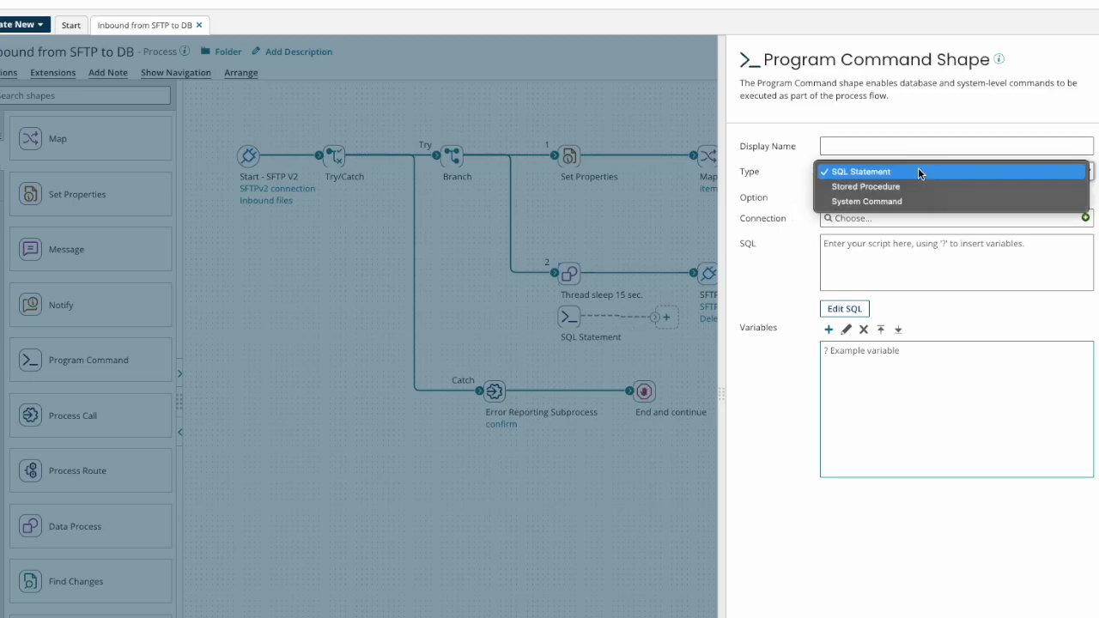
pyautogui.click(865, 201)
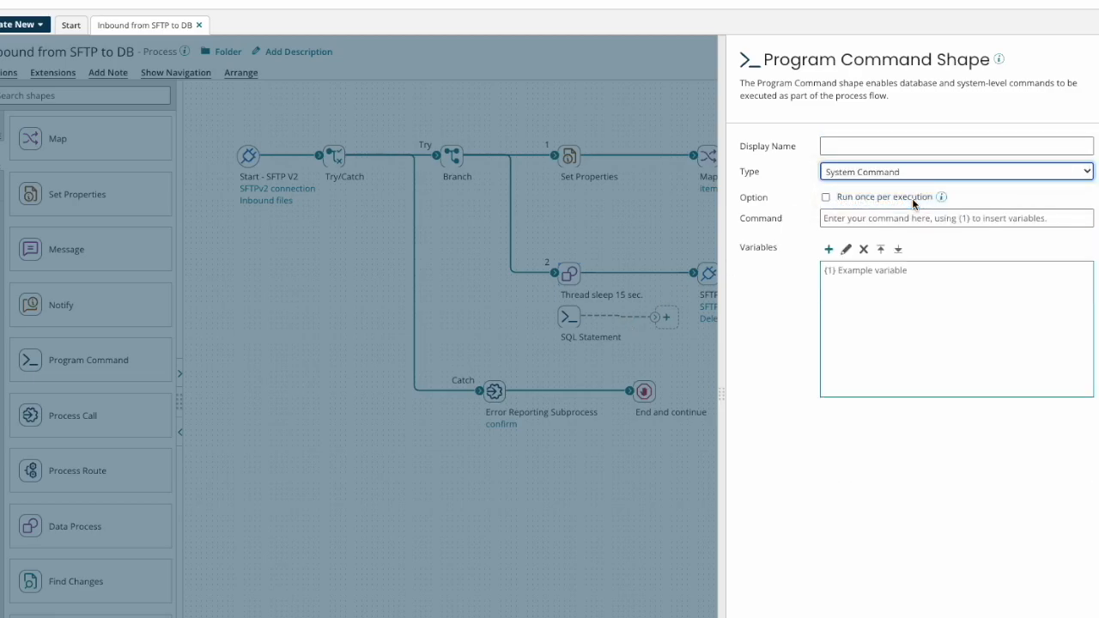
pyautogui.click(956, 217)
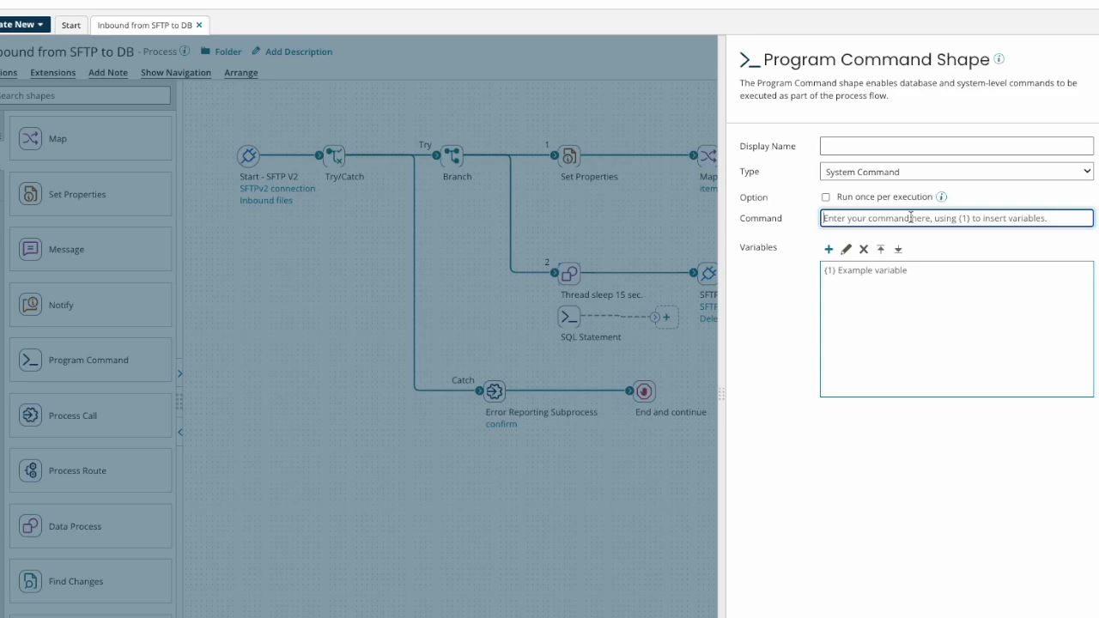
# Step: Enter 'ping -c 15 127.0.0.1' as the system command
pyautogui.write('ping')
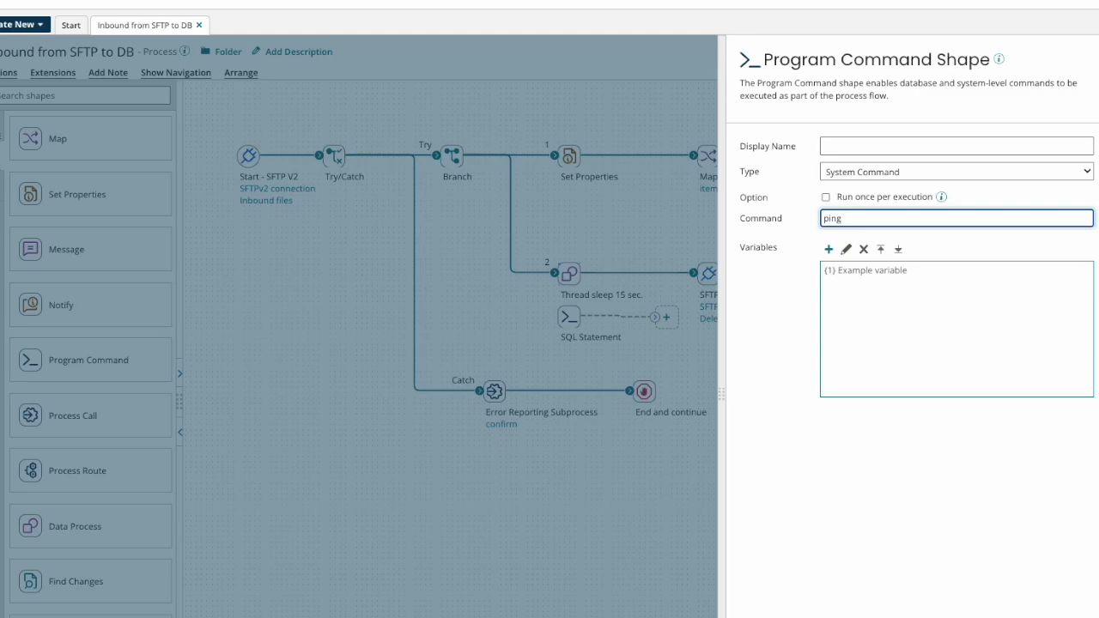
pyautogui.write('-c')
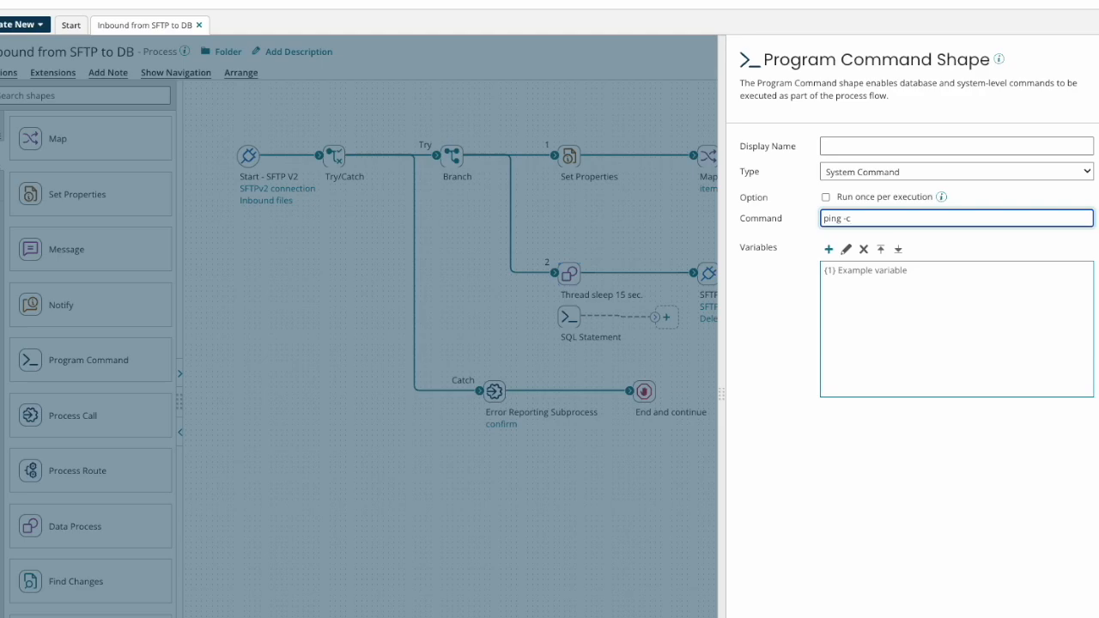
pyautogui.write('15')
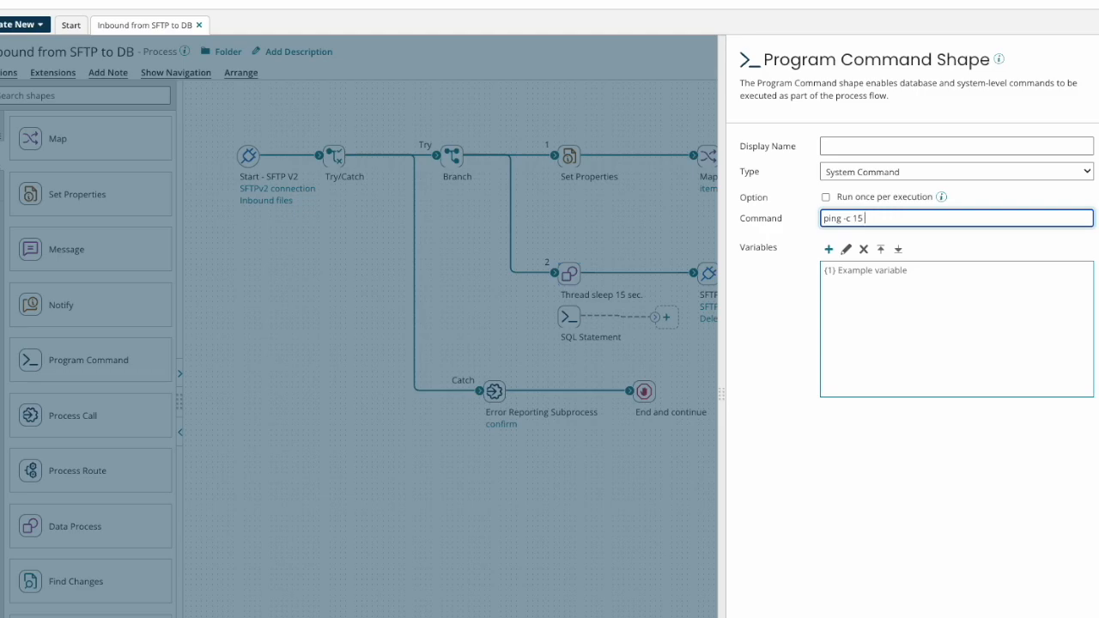
pyautogui.write('127')
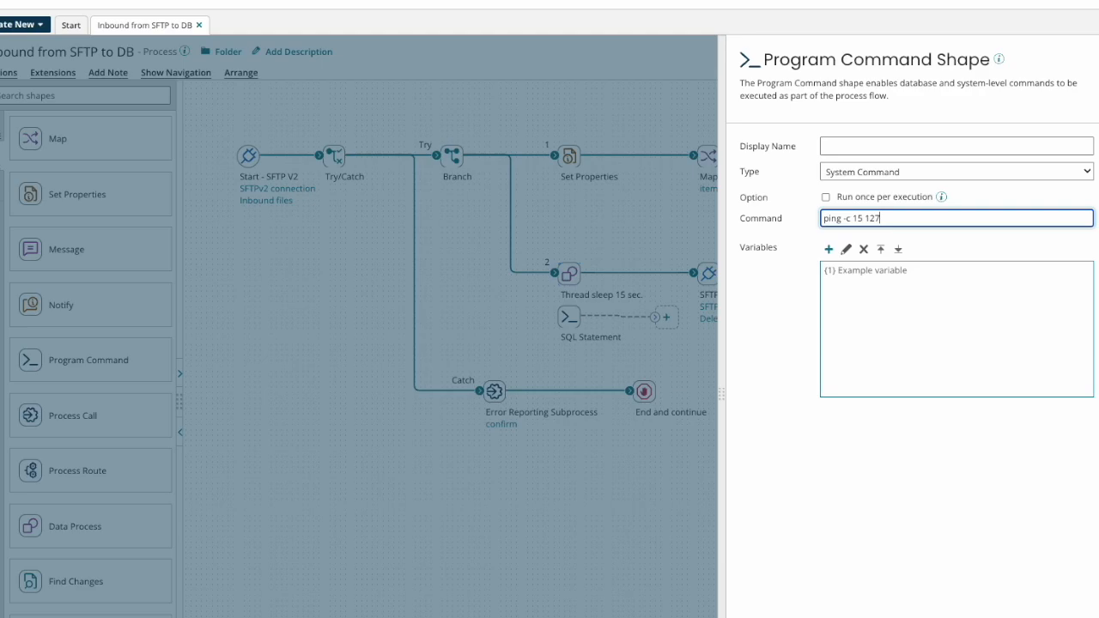
pyautogui.write('.0.0.')
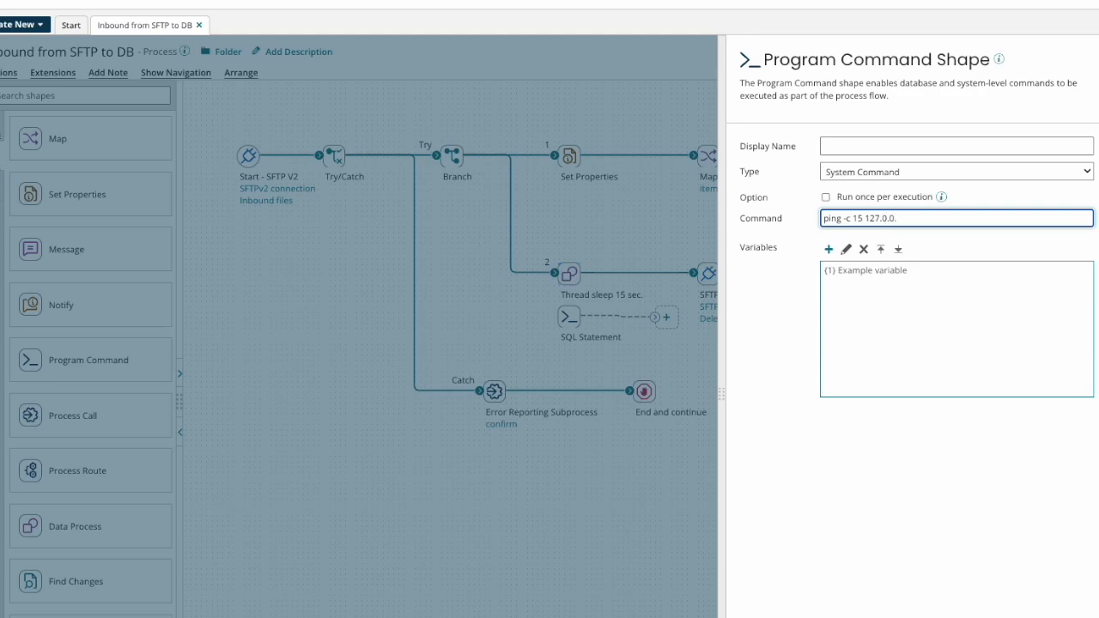
pyautogui.write('1')
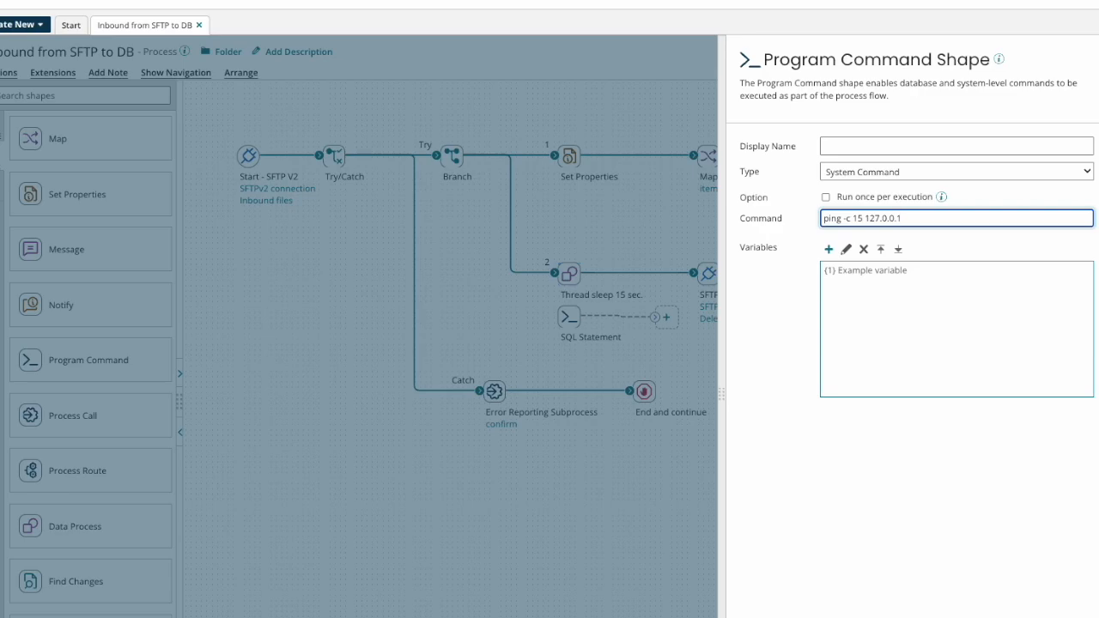
pyautogui.moveTo(912, 235)
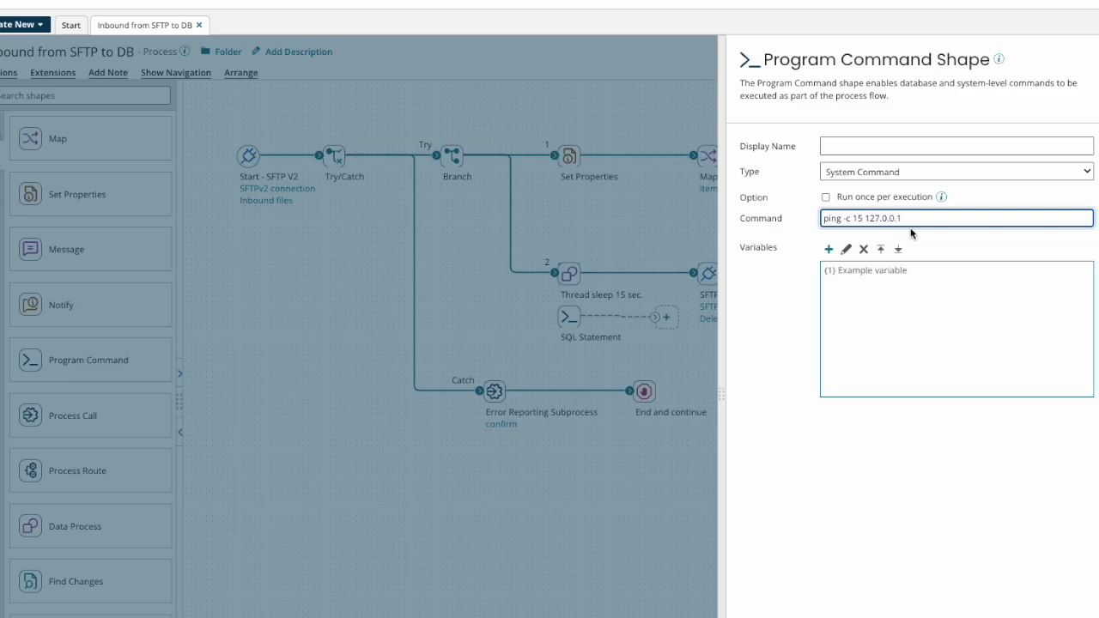
pyautogui.moveTo(915, 240)
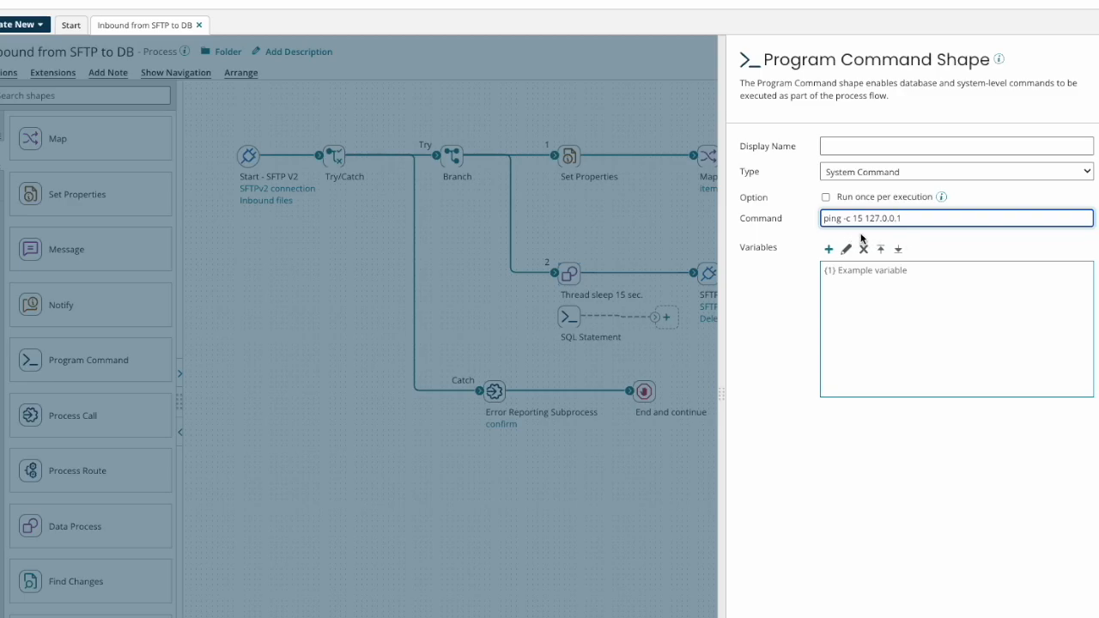
pyautogui.moveTo(879, 238)
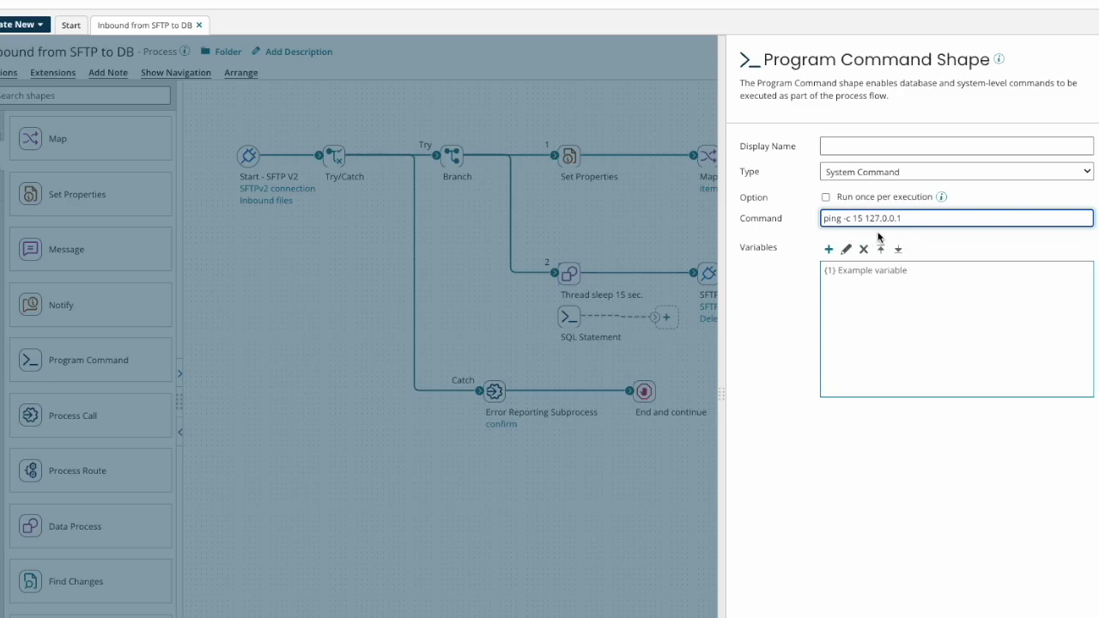